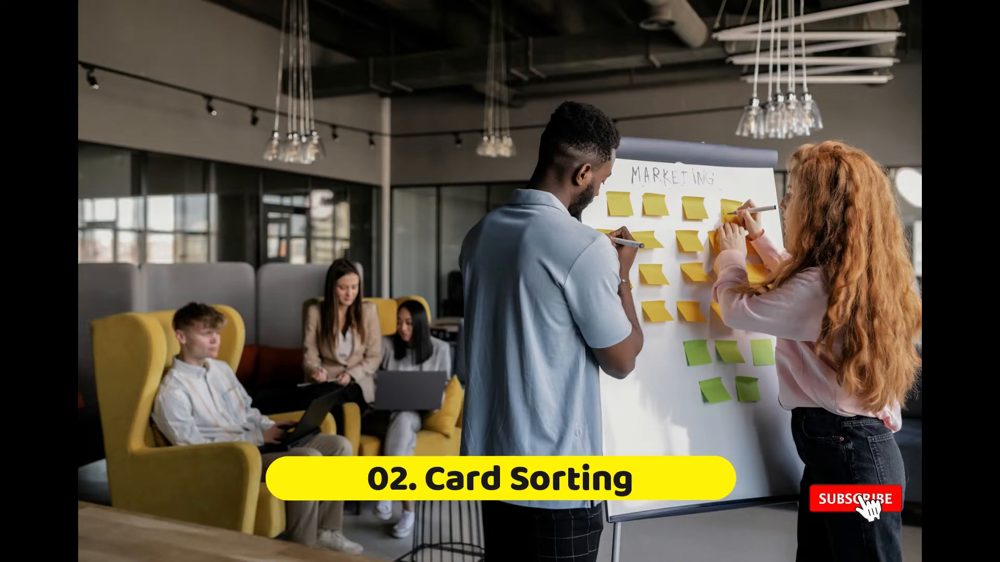
pyautogui.click(858, 499)
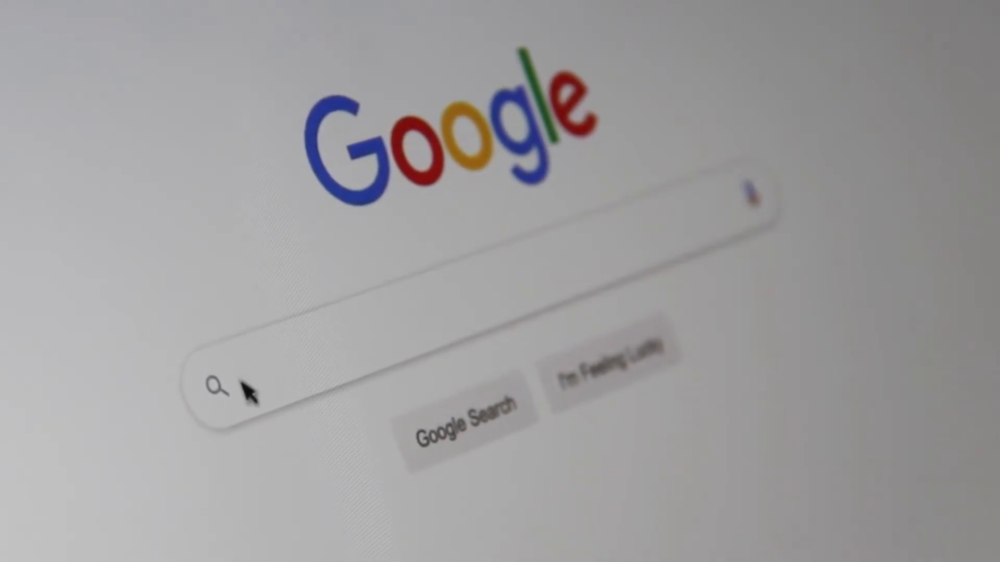
pyautogui.write('Sea')
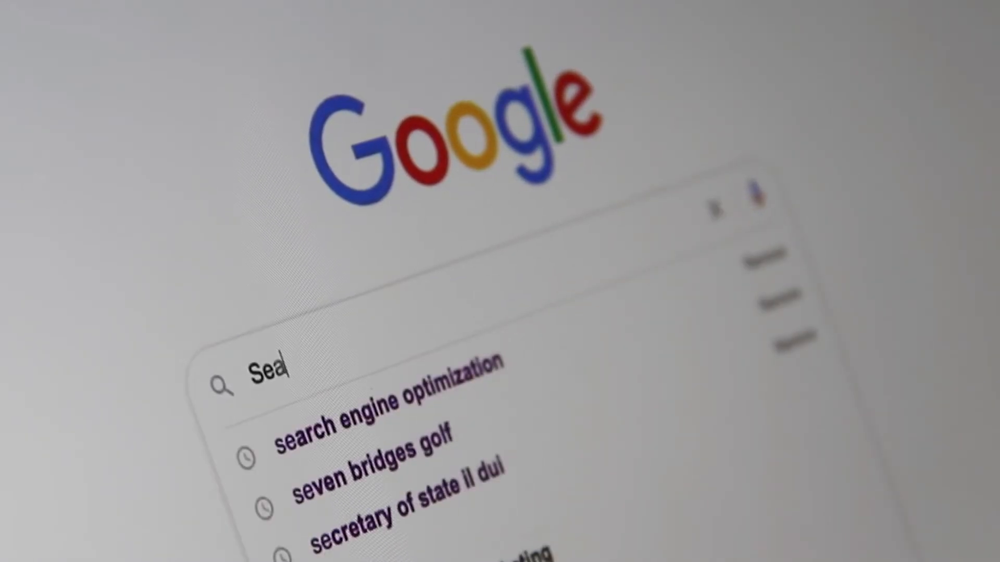